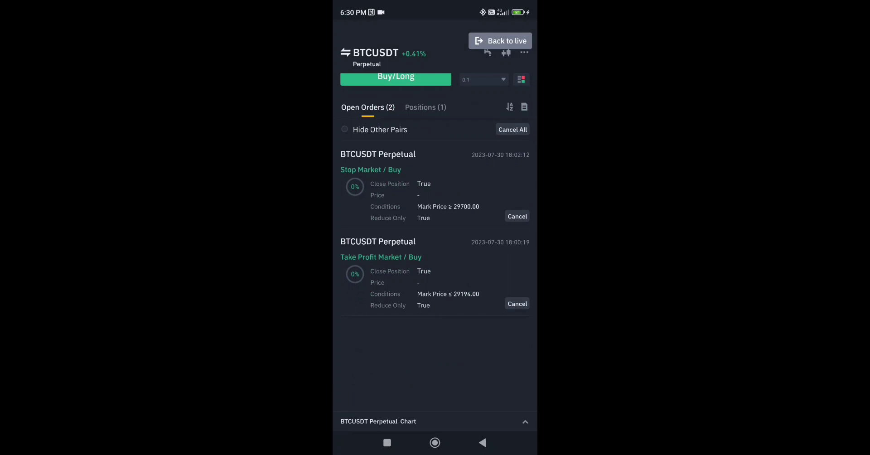
Show the open BTCUSDT perpetual short position with take-profit 29194 and stop-loss 29700
{"action": "left_click", "coordinate": [425, 107]}
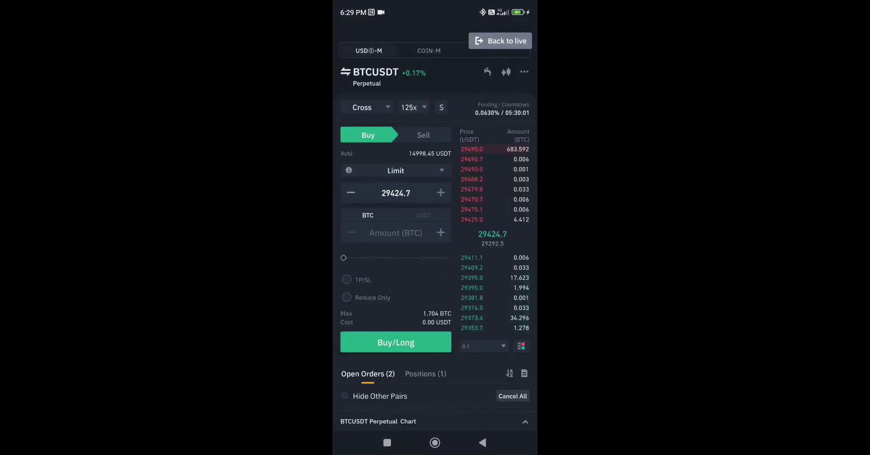
{"action": "scroll", "scroll_direction": "down", "scroll_amount": 3}
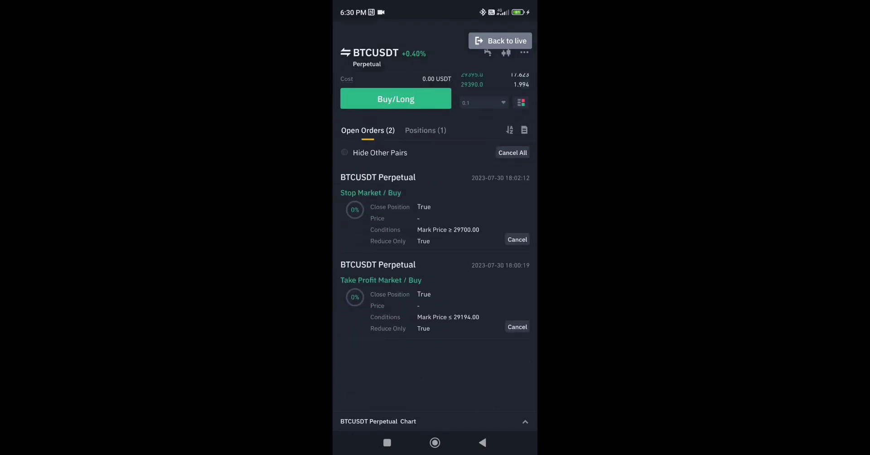
{"action": "left_click", "coordinate": [425, 130]}
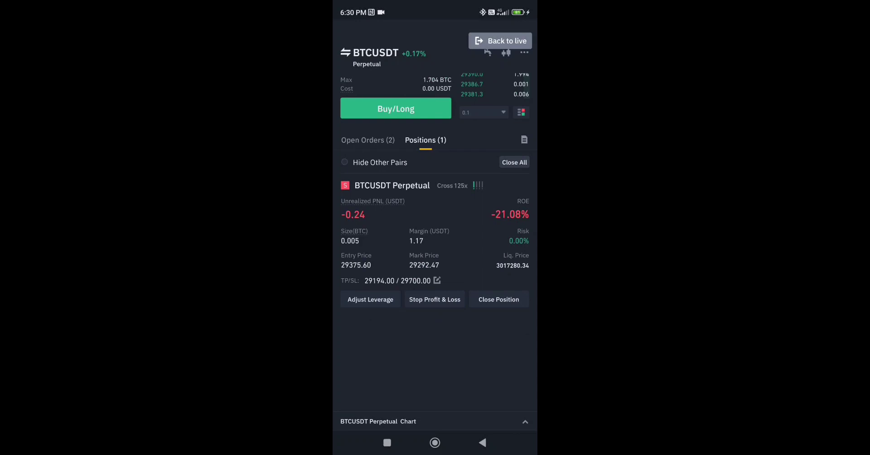